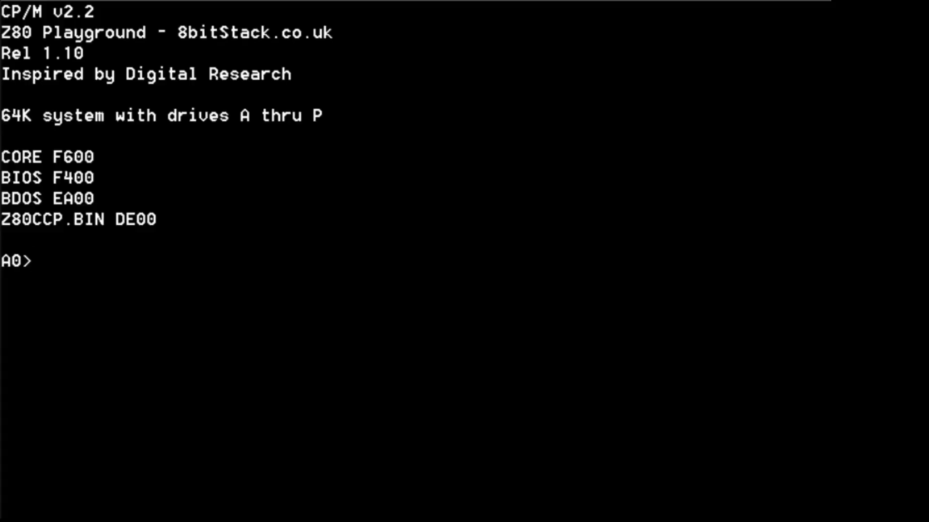
type("dir")
type("b:")
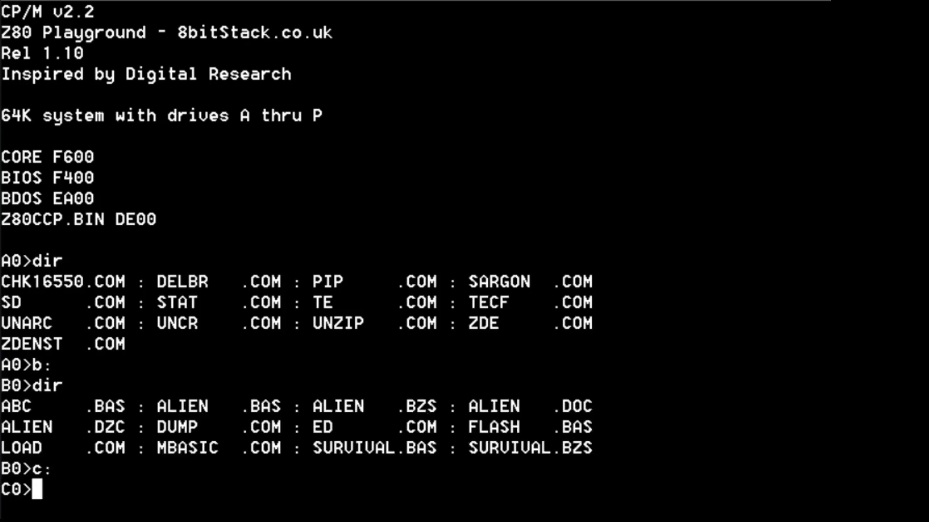
type("dir")
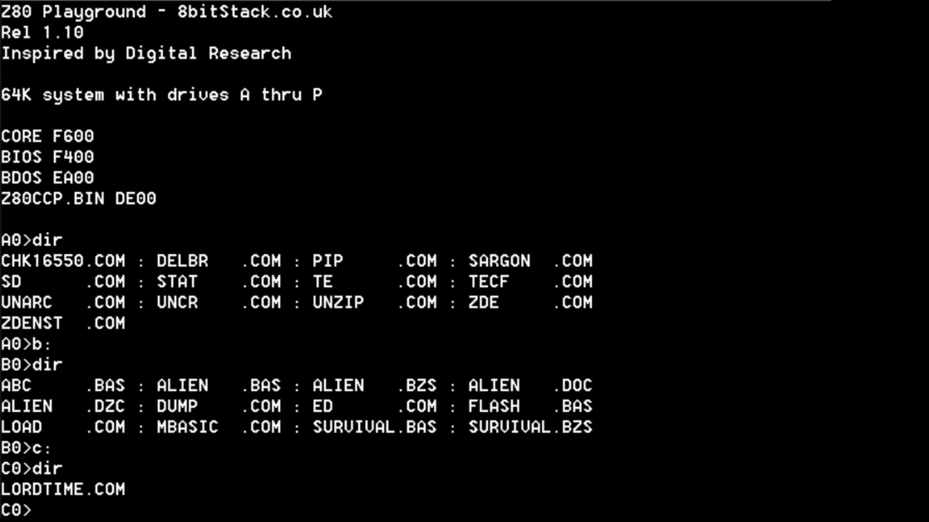
type("e:")
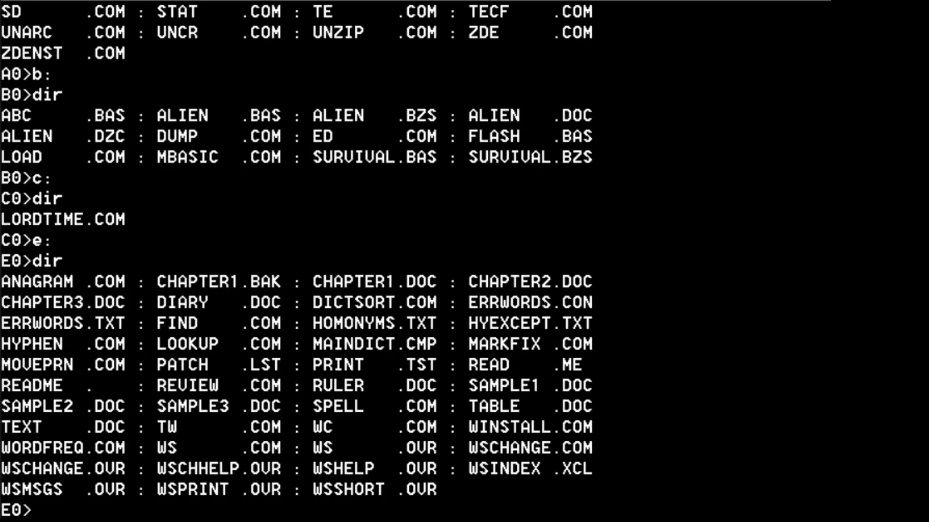
type("f:")
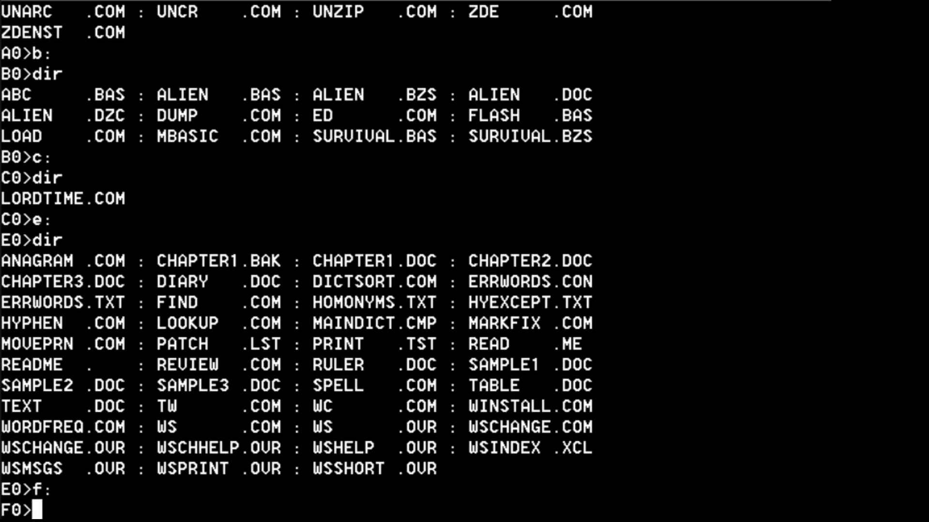
type("dir")
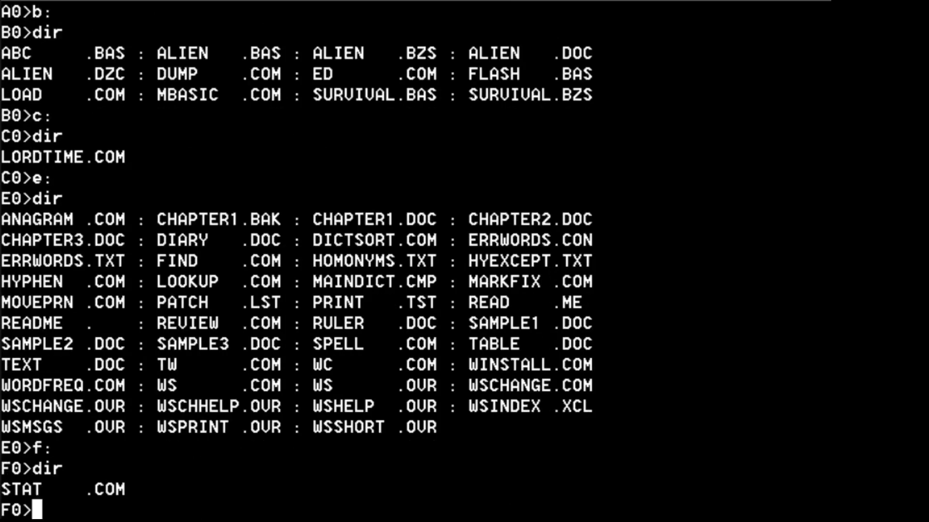
type("g:")
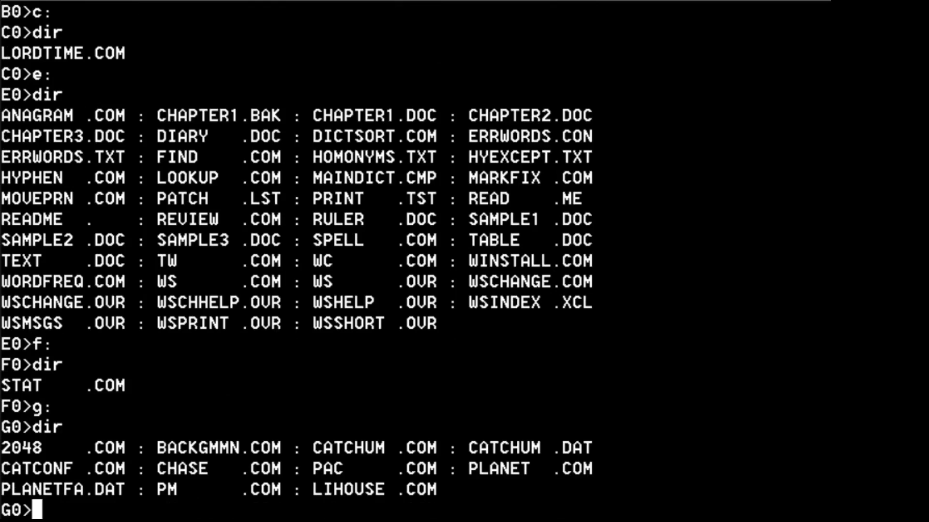
type("lihouse")
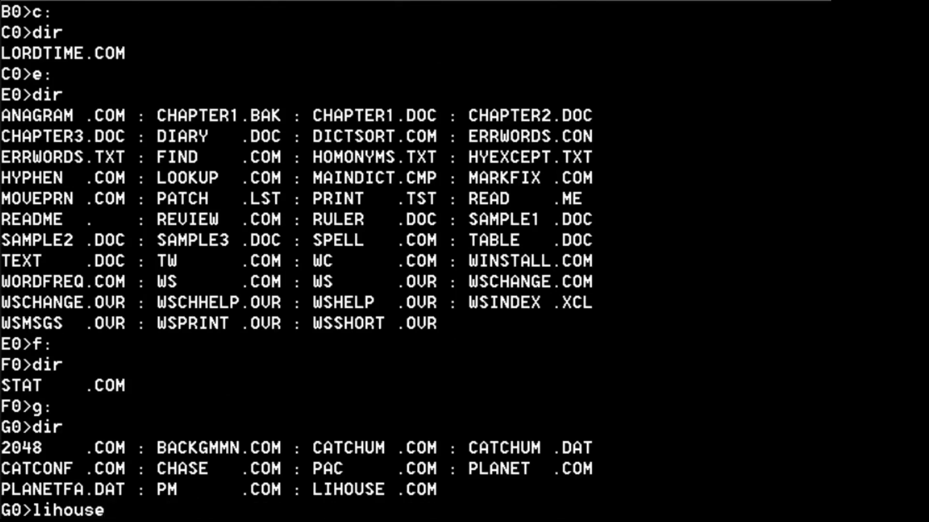